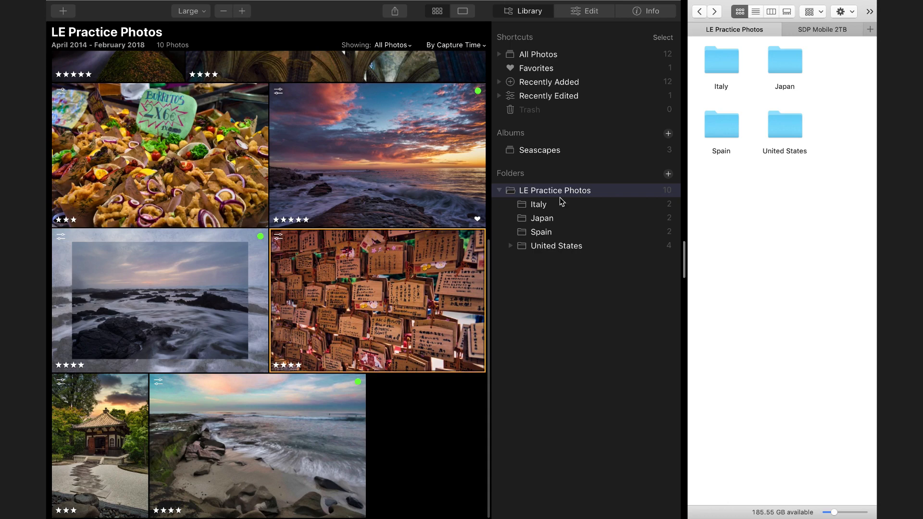
Review the Spain and LE Practice Photos folders and check the external drive's contents in Finder
{"action": "left_click", "coordinate": [540, 231]}
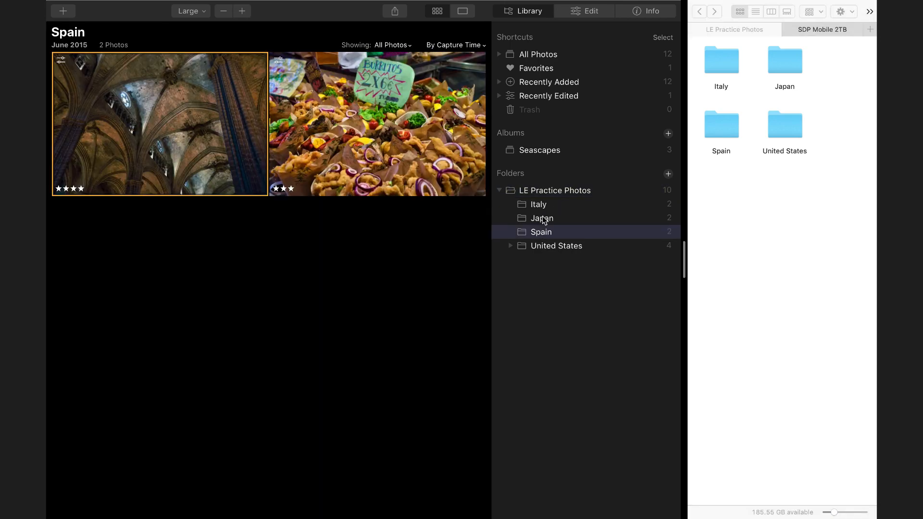
{"action": "left_click", "coordinate": [554, 191]}
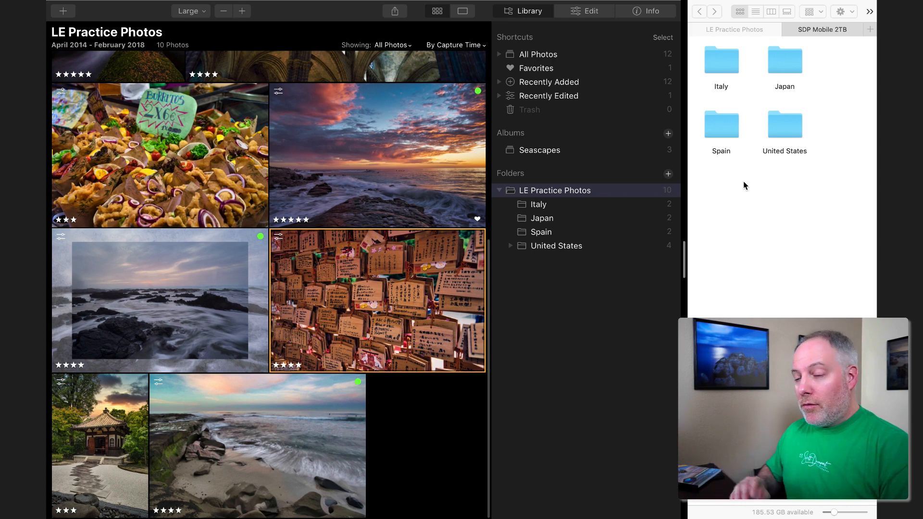
{"action": "left_click", "coordinate": [822, 29]}
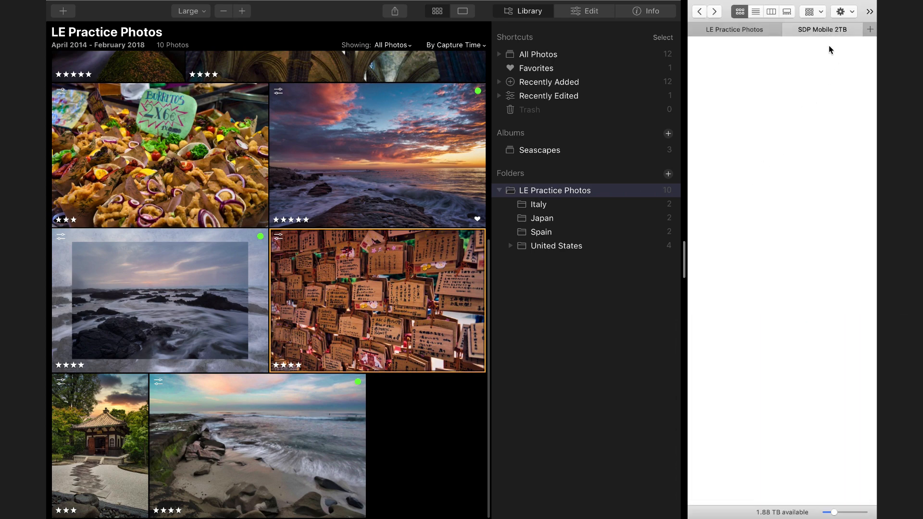
{"action": "mouse_move", "coordinate": [755, 188]}
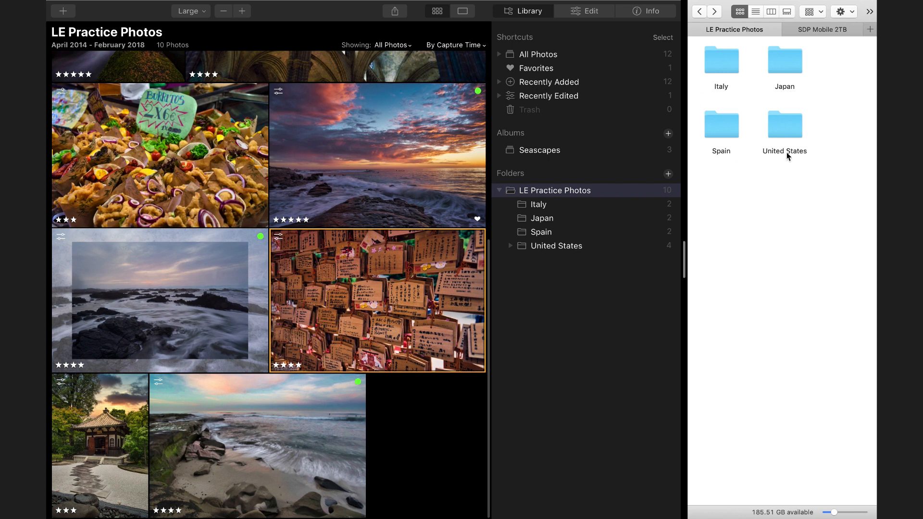
{"action": "mouse_move", "coordinate": [758, 233]}
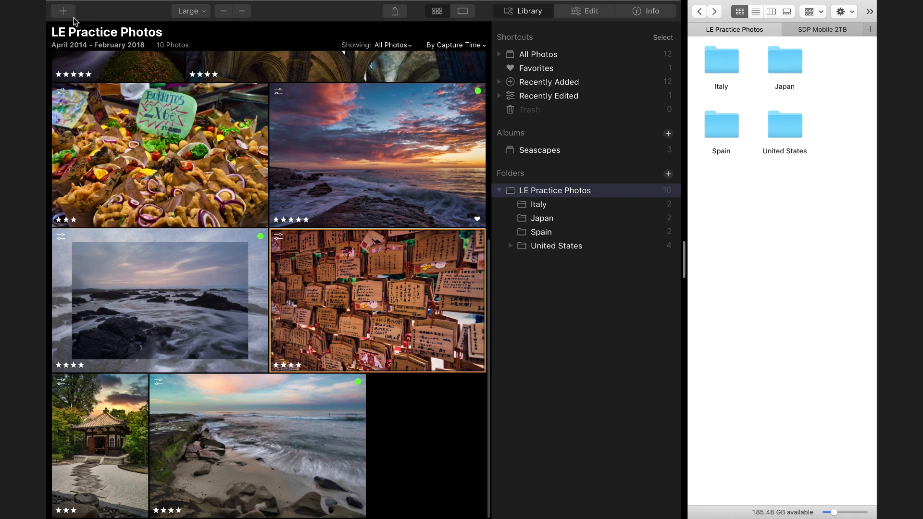
Create a new Pictures folder on the SDP Mobile 2TB drive and add it to the catalog, showing 0 photos
{"action": "left_click", "coordinate": [62, 10]}
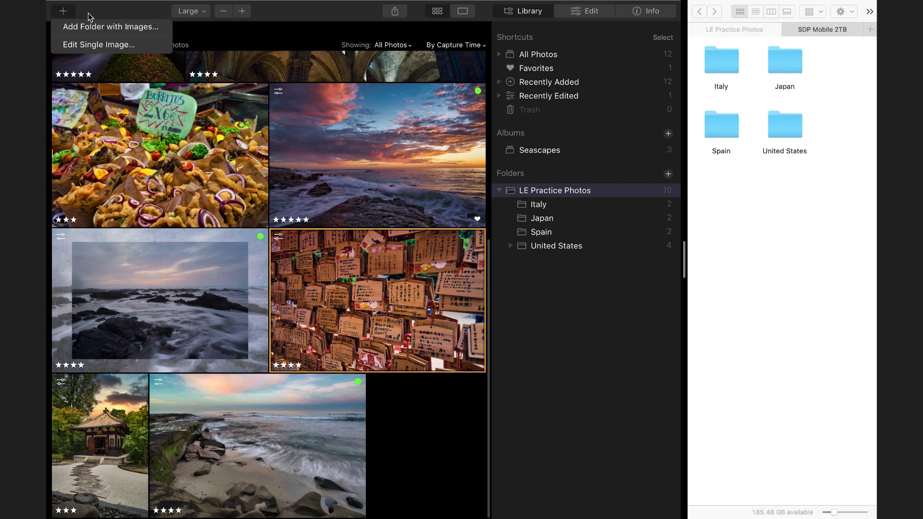
{"action": "left_click", "coordinate": [63, 11]}
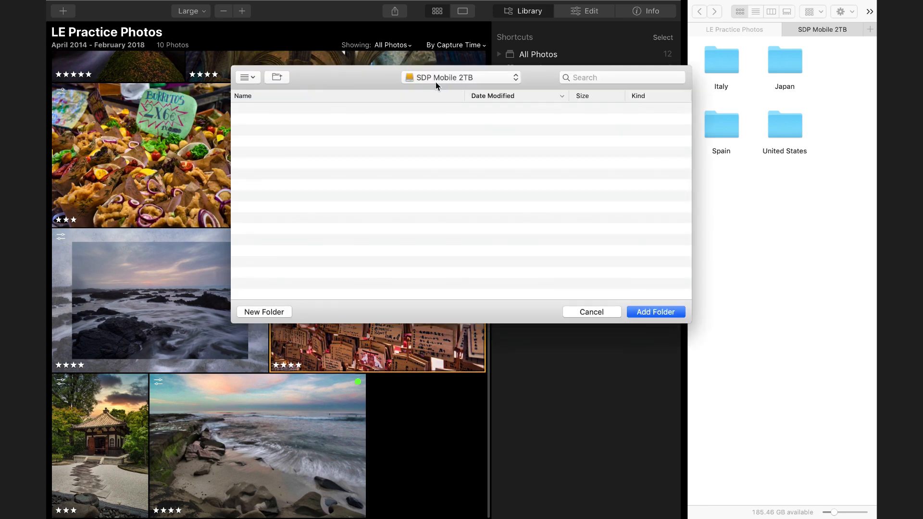
{"action": "mouse_move", "coordinate": [282, 293]}
{"action": "type", "text": "Pictures"}
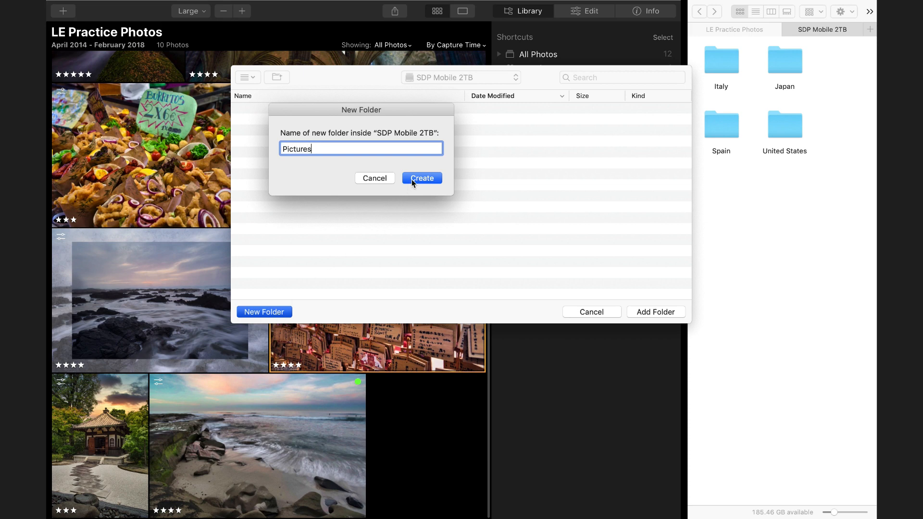
{"action": "left_click", "coordinate": [422, 178]}
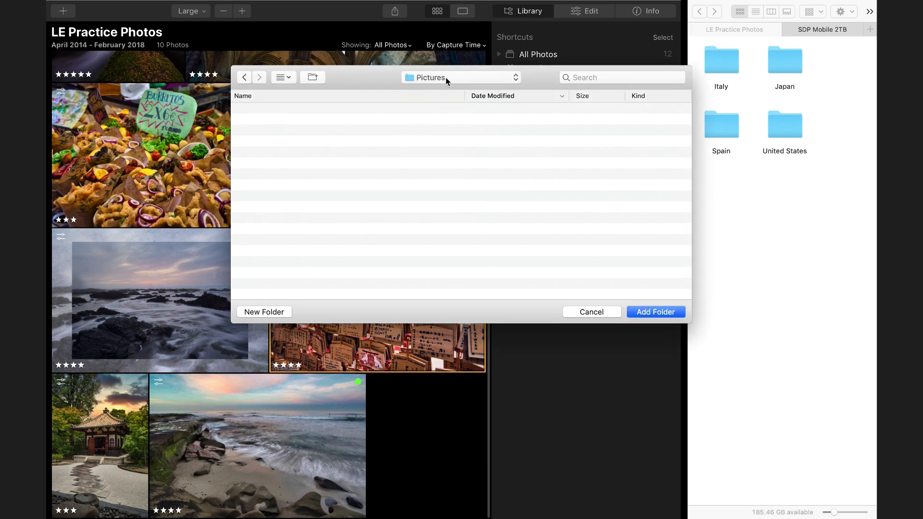
{"action": "left_click", "coordinate": [654, 312]}
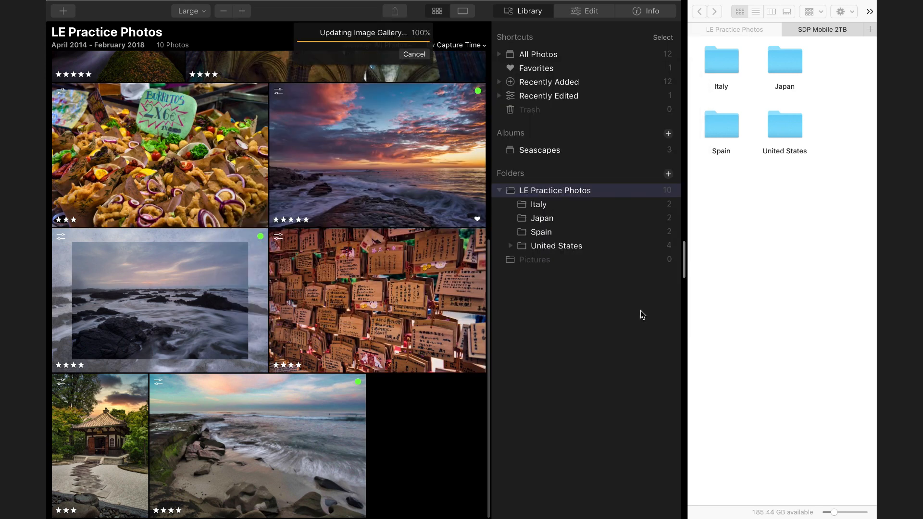
{"action": "left_click", "coordinate": [535, 260]}
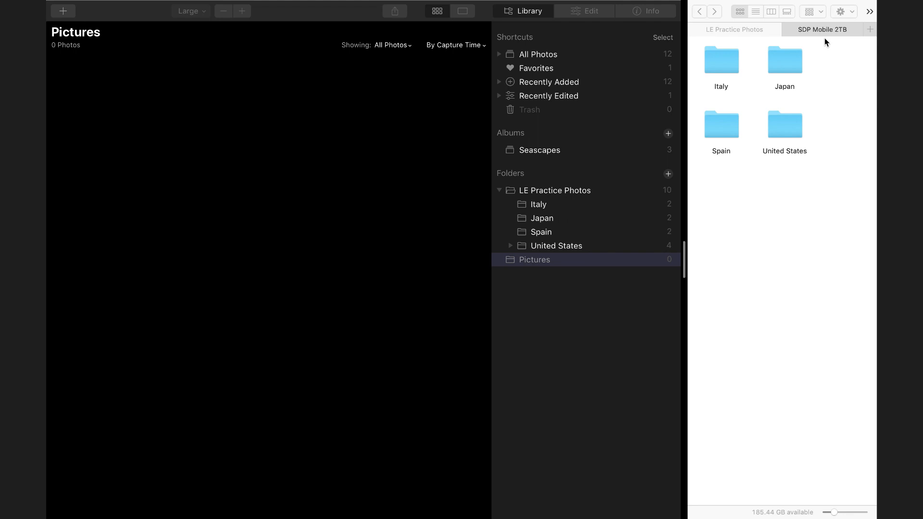
{"action": "left_click", "coordinate": [822, 30]}
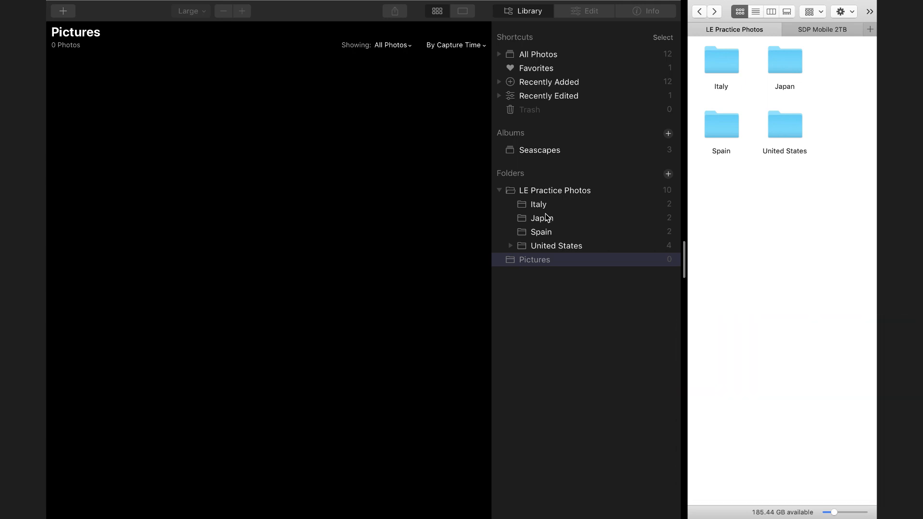
Move the Japan folder from LE Practice Photos into Pictures and check it appears as a subfolder
{"action": "left_click", "coordinate": [541, 219]}
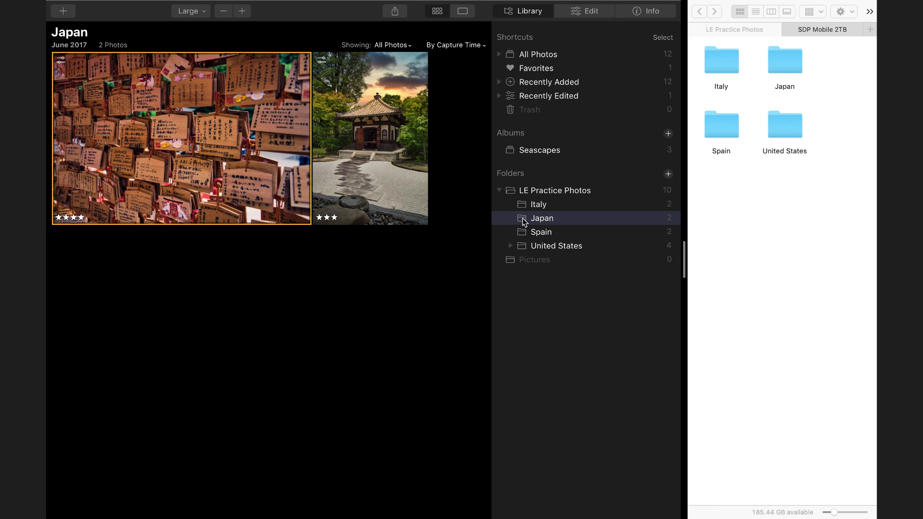
{"action": "mouse_move", "coordinate": [543, 262]}
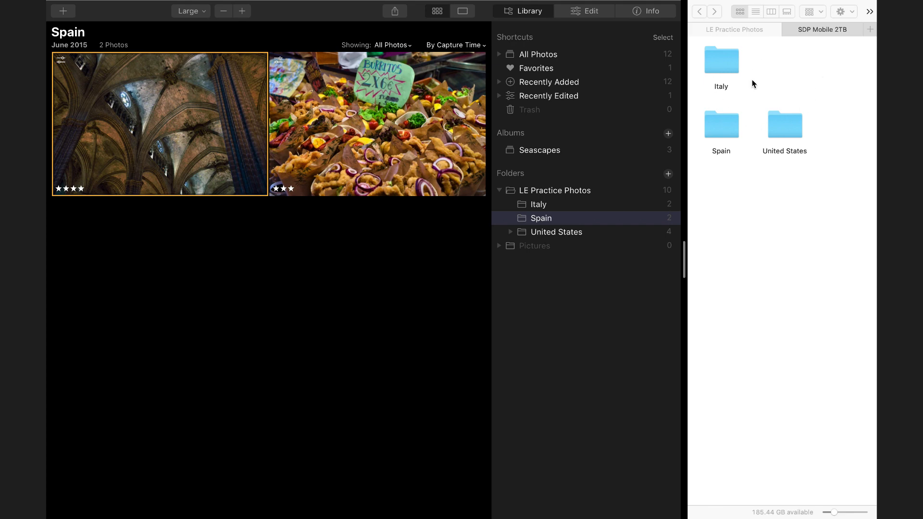
{"action": "mouse_move", "coordinate": [825, 46]}
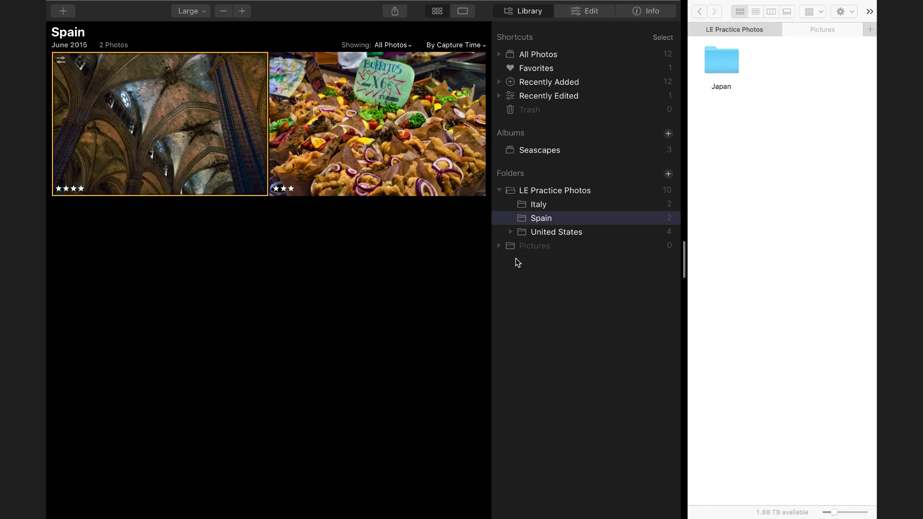
{"action": "left_click", "coordinate": [499, 245]}
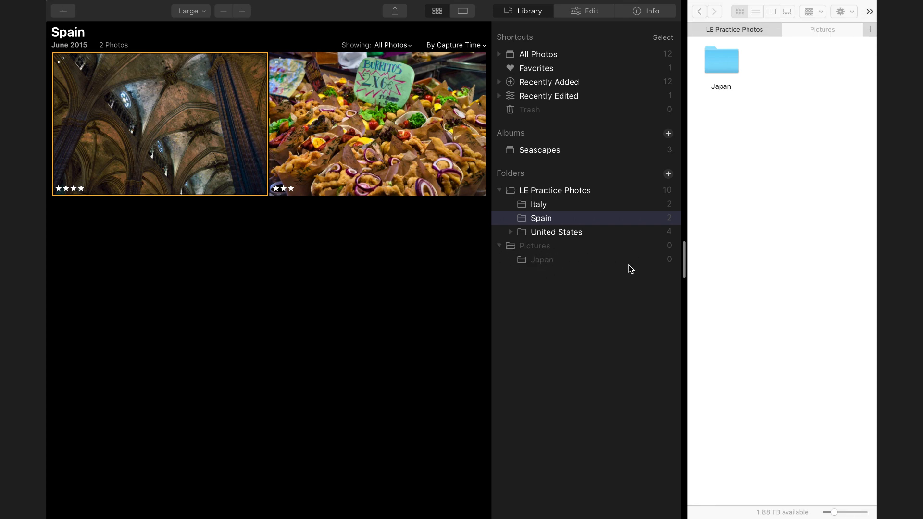
{"action": "left_click", "coordinate": [498, 245]}
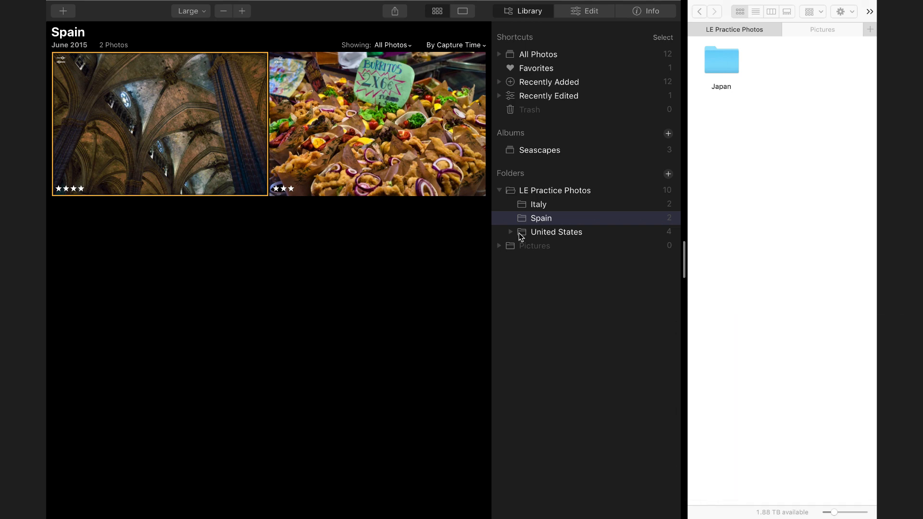
Move the Italy, Spain and United States folders into Pictures, confirming the state subfolders followed
{"action": "left_click", "coordinate": [538, 204]}
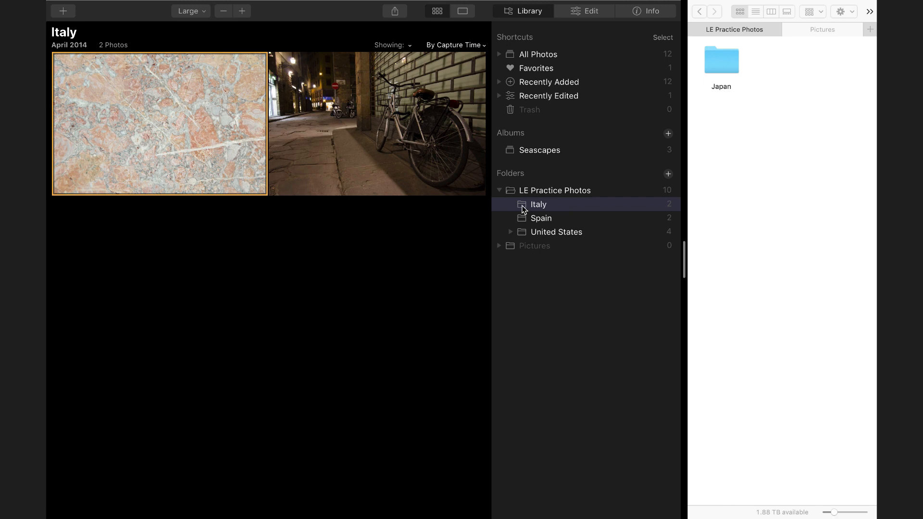
{"action": "left_click", "coordinate": [540, 204]}
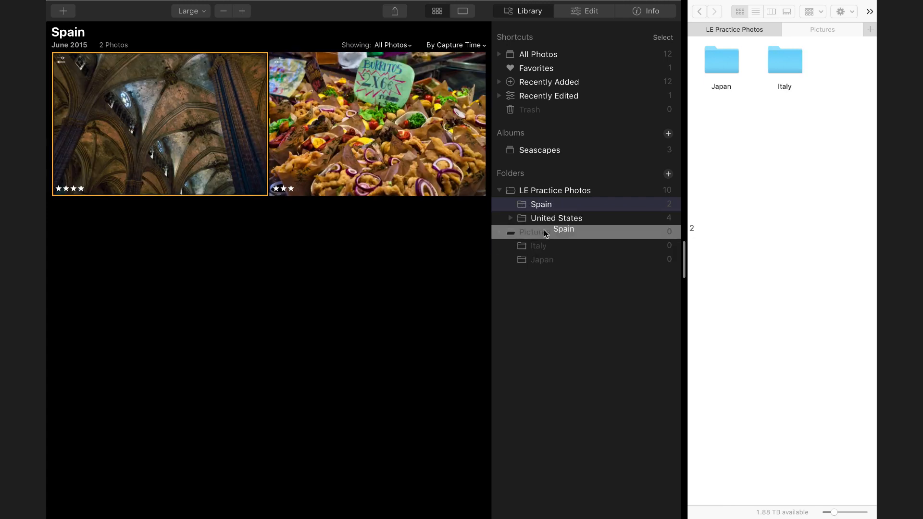
{"action": "left_click", "coordinate": [556, 204]}
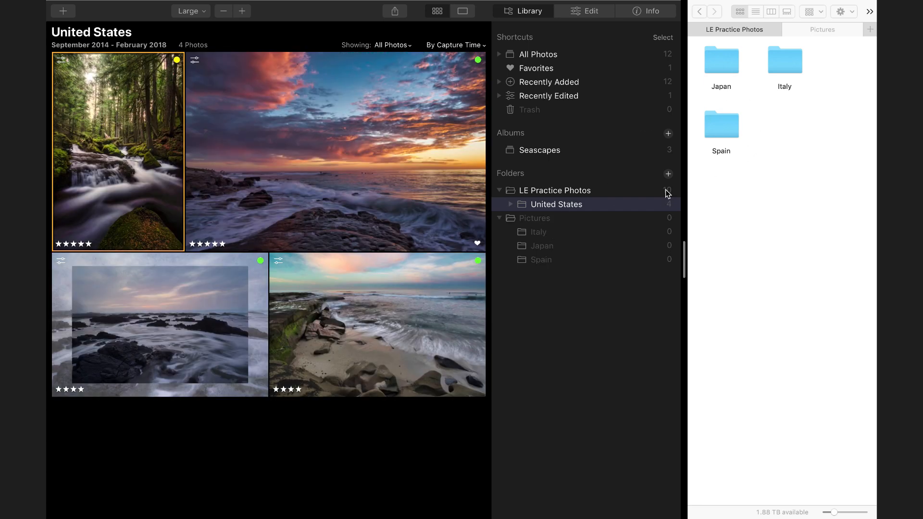
{"action": "left_click", "coordinate": [511, 203]}
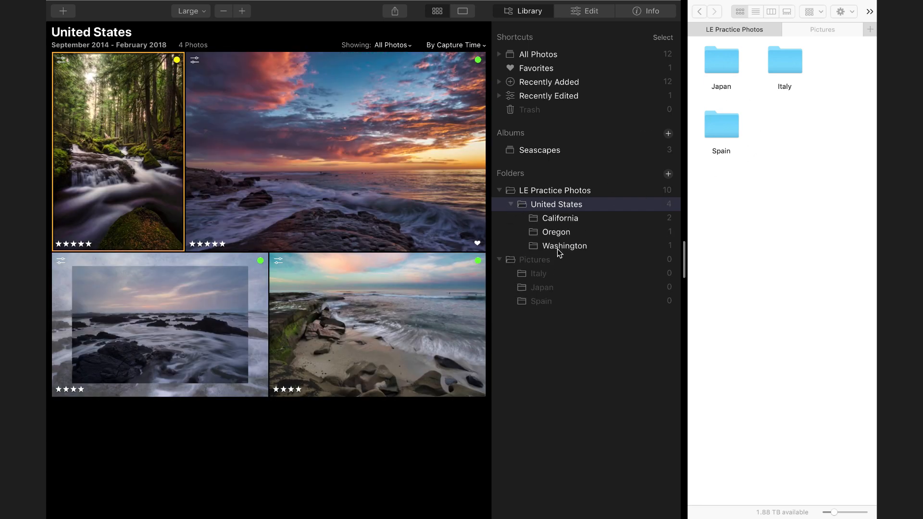
{"action": "left_click", "coordinate": [510, 204]}
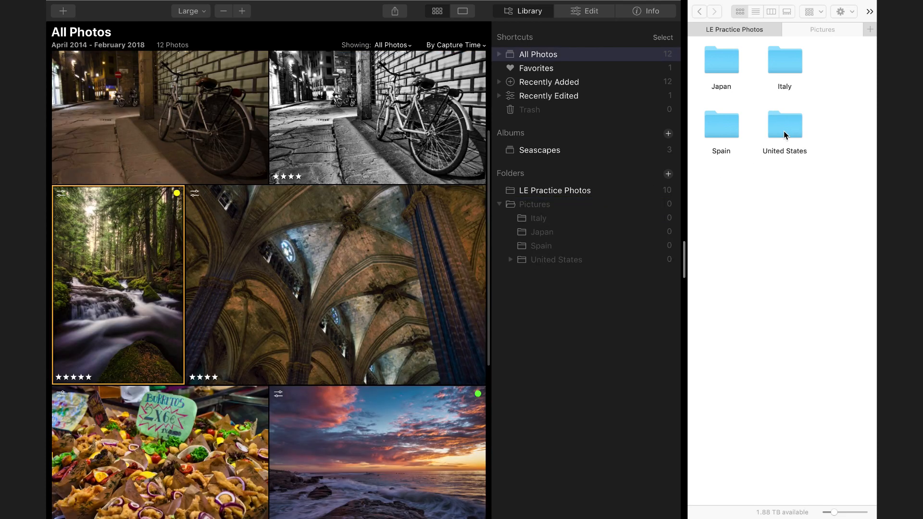
Relocate the missing United States/Pictures folders to the external drive and view Japan's 2 photos
{"action": "double_click", "coordinate": [785, 125]}
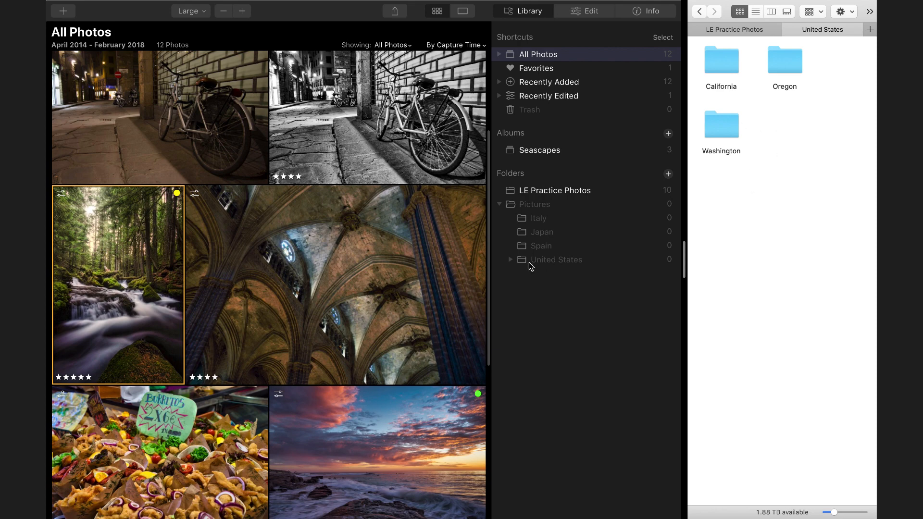
{"action": "left_click", "coordinate": [510, 260]}
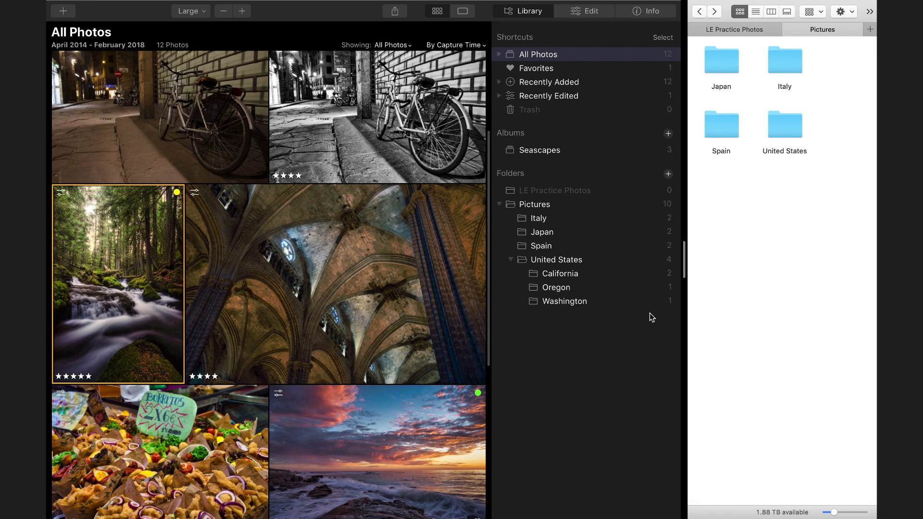
{"action": "mouse_move", "coordinate": [547, 216]}
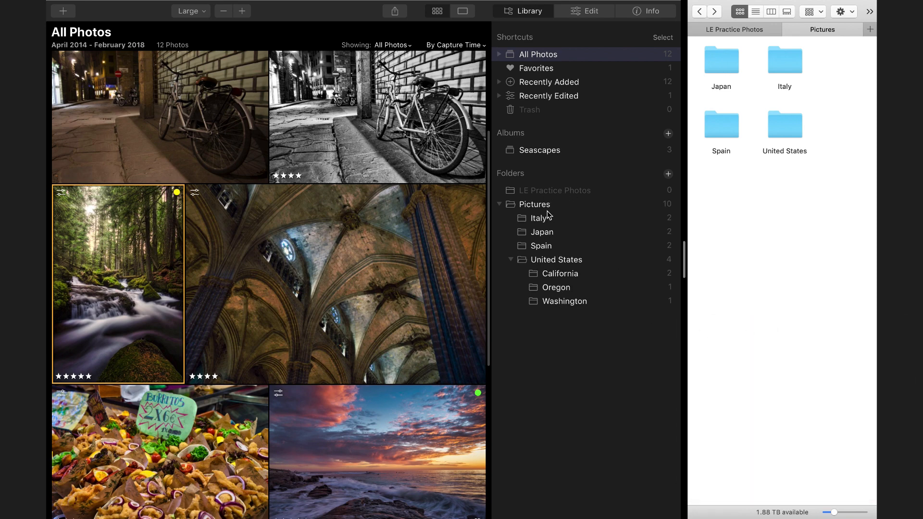
{"action": "mouse_move", "coordinate": [546, 214]}
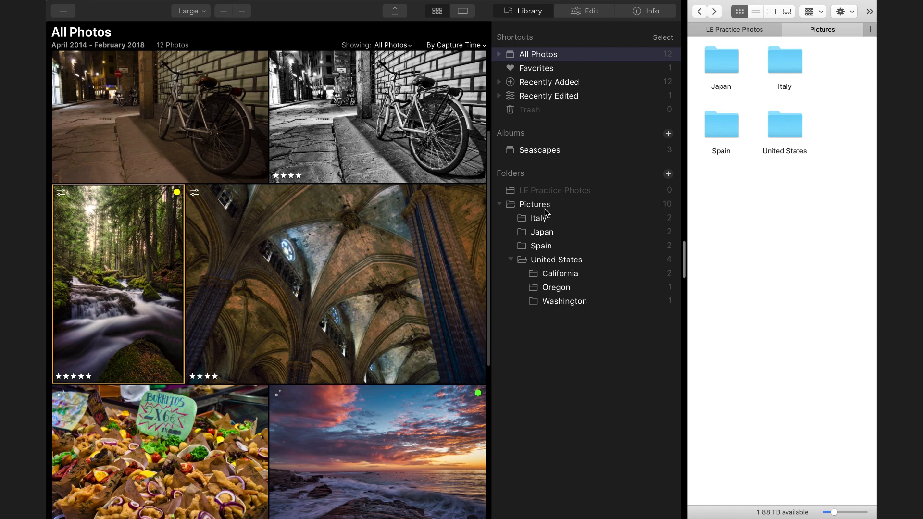
{"action": "mouse_move", "coordinate": [827, 90]}
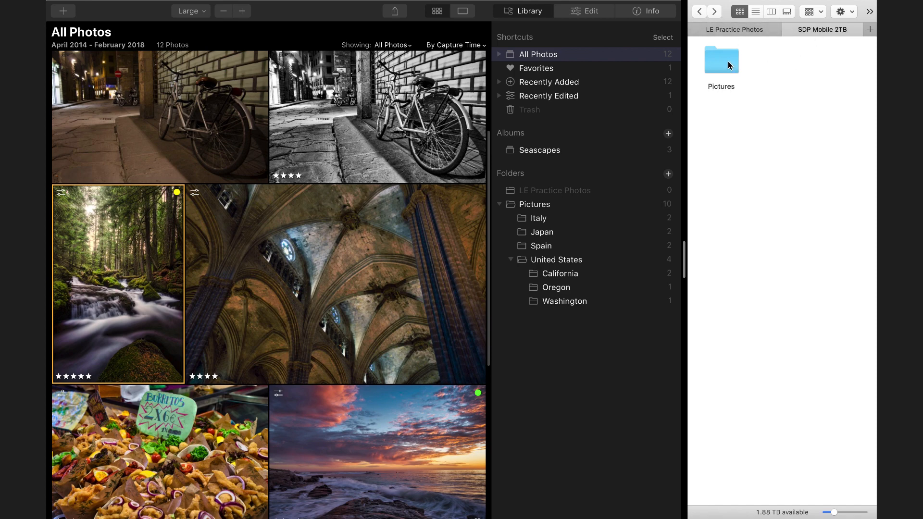
{"action": "double_click", "coordinate": [720, 59]}
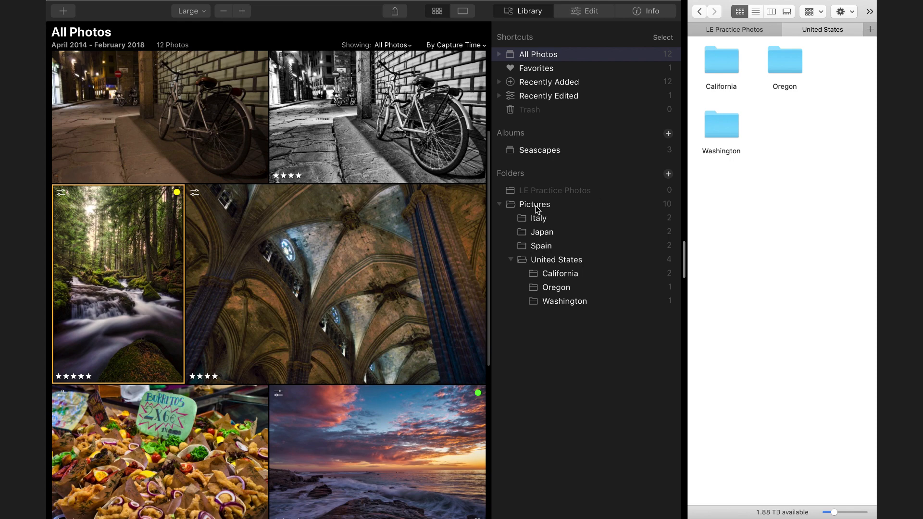
{"action": "left_click", "coordinate": [541, 231]}
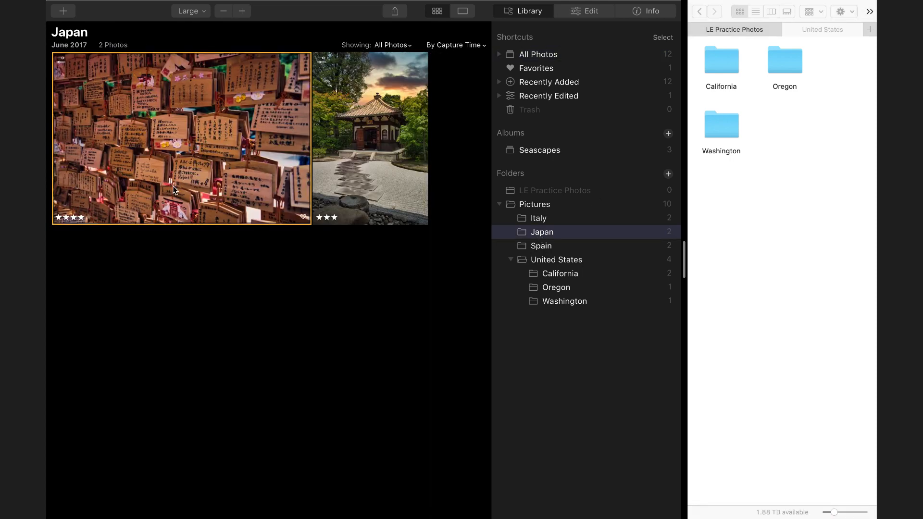
{"action": "mouse_move", "coordinate": [362, 96]}
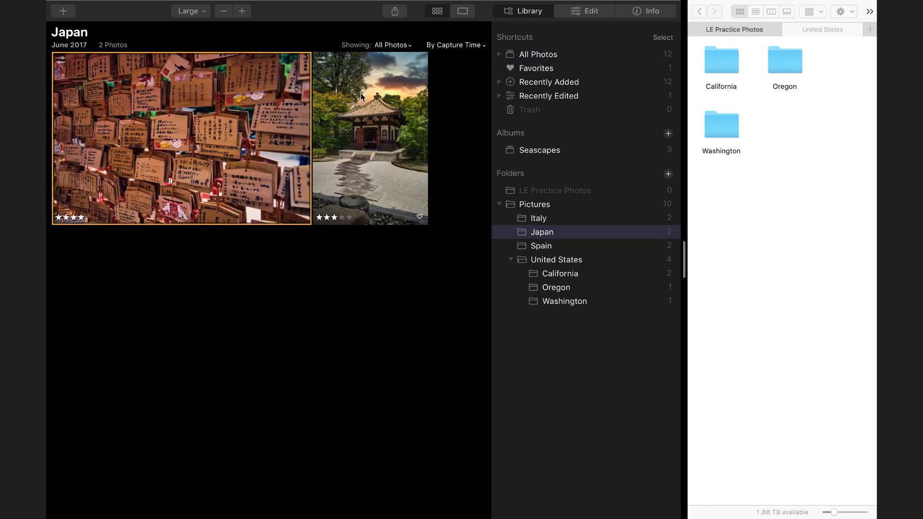
{"action": "mouse_move", "coordinate": [342, 193]}
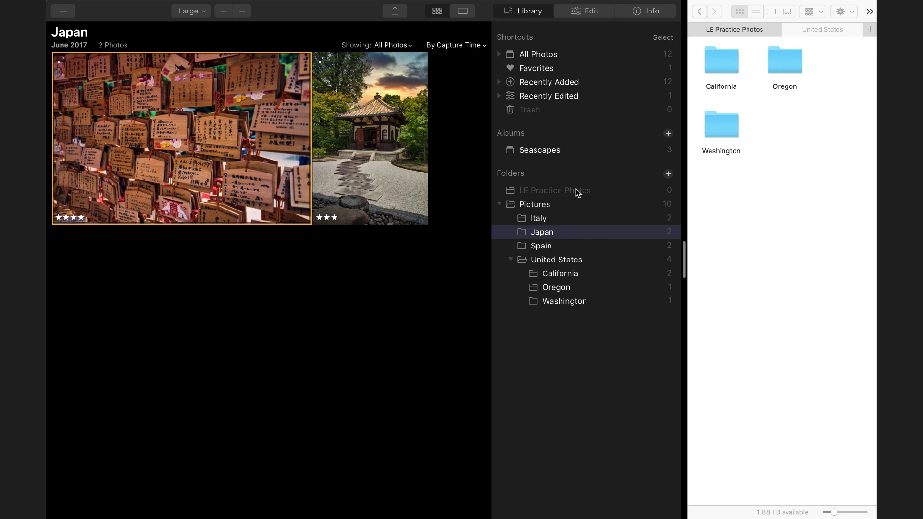
Remove the empty LE Practice Photos folder from the catalog, leaving Pictures with its 10 photos
{"action": "left_click", "coordinate": [553, 191]}
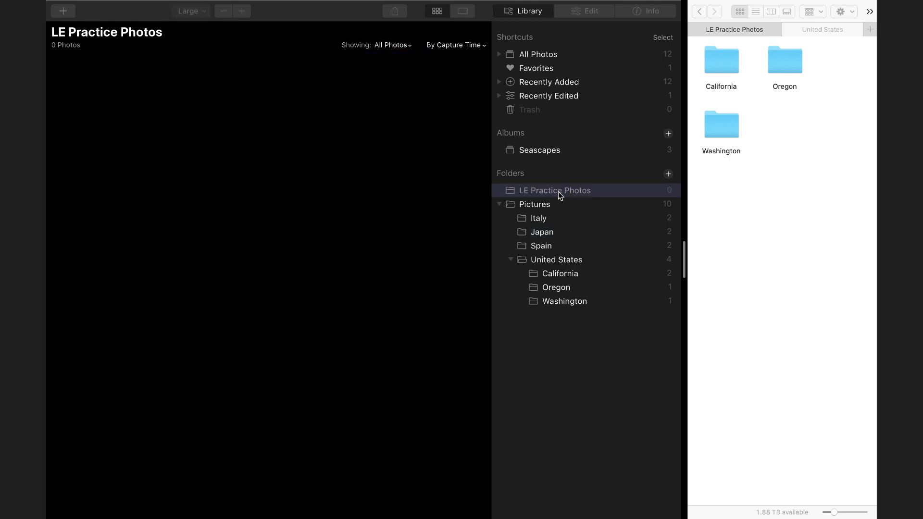
{"action": "right_click", "coordinate": [554, 191]}
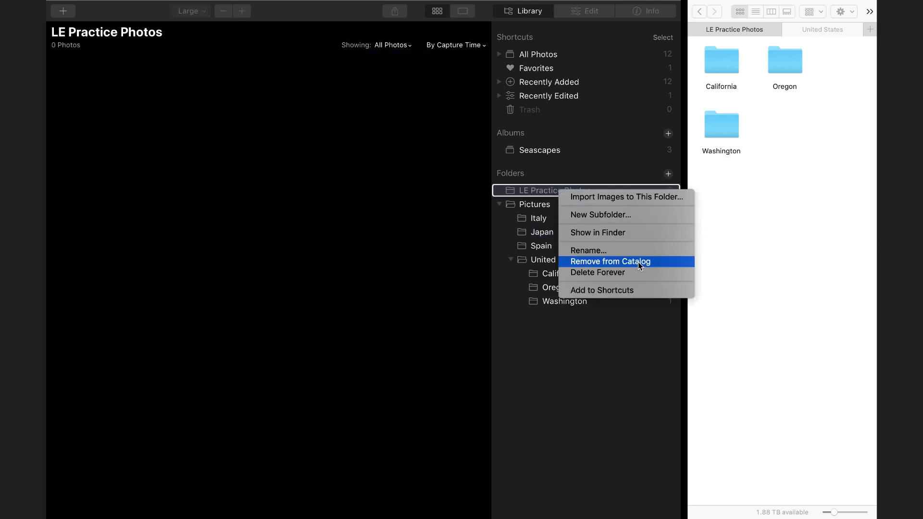
{"action": "left_click", "coordinate": [610, 261]}
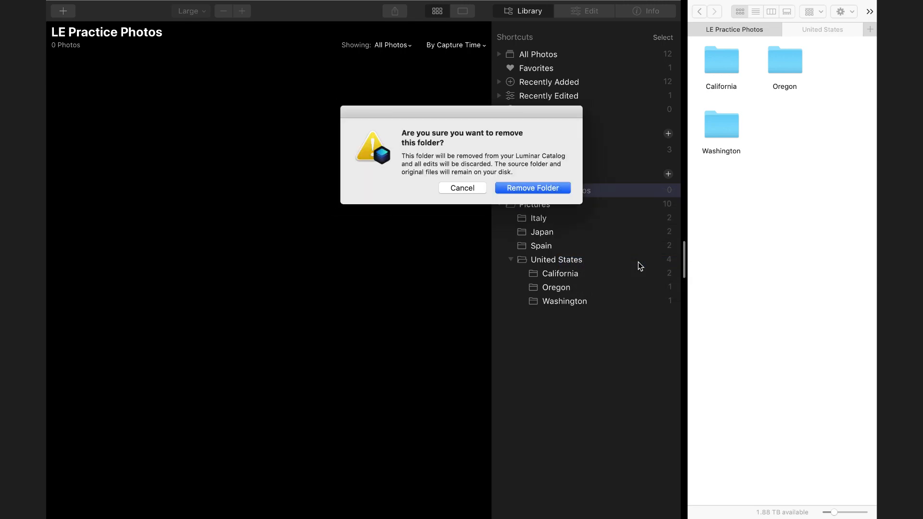
{"action": "left_click", "coordinate": [463, 187]}
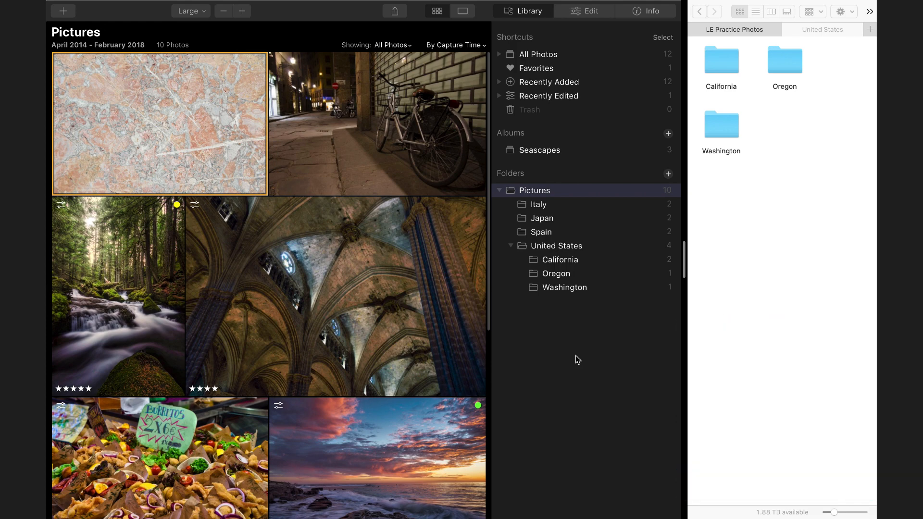
{"action": "mouse_move", "coordinate": [547, 299]}
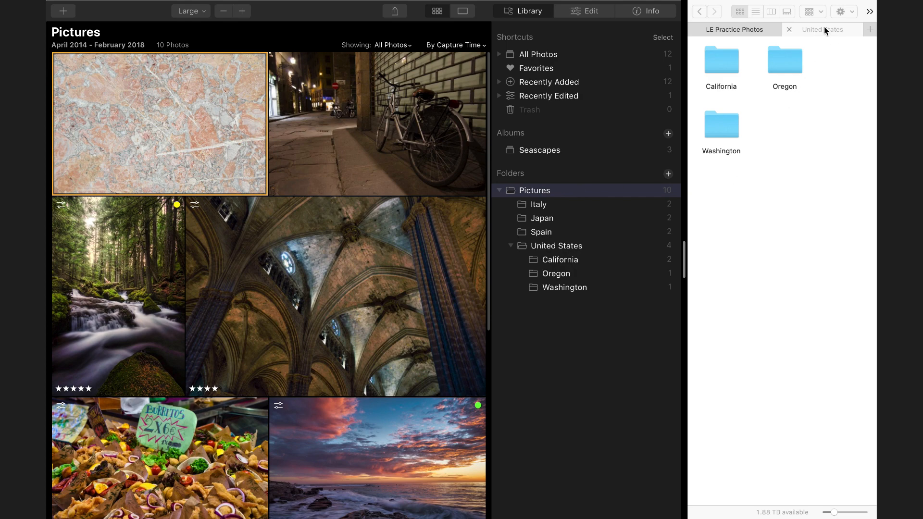
Start adding a folder of images to bring Pictures and External HD into the catalog
{"action": "left_click", "coordinate": [62, 11]}
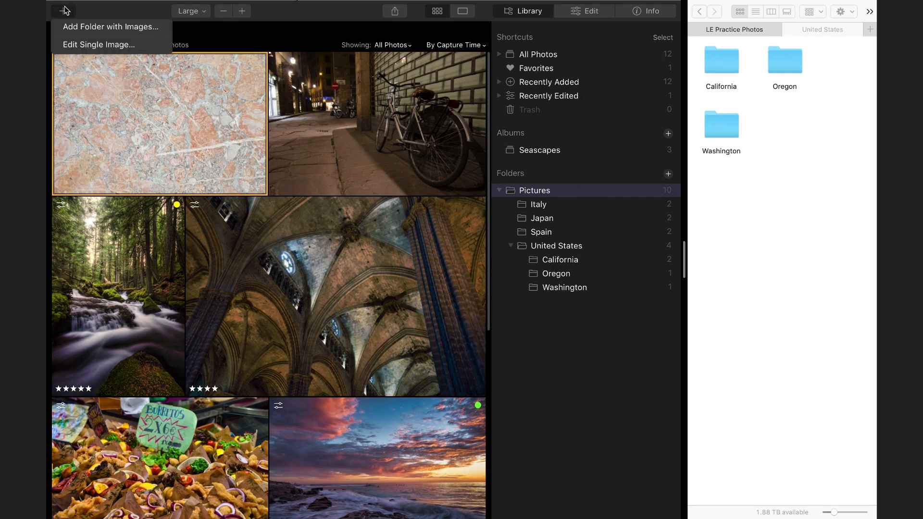
{"action": "mouse_move", "coordinate": [130, 16]}
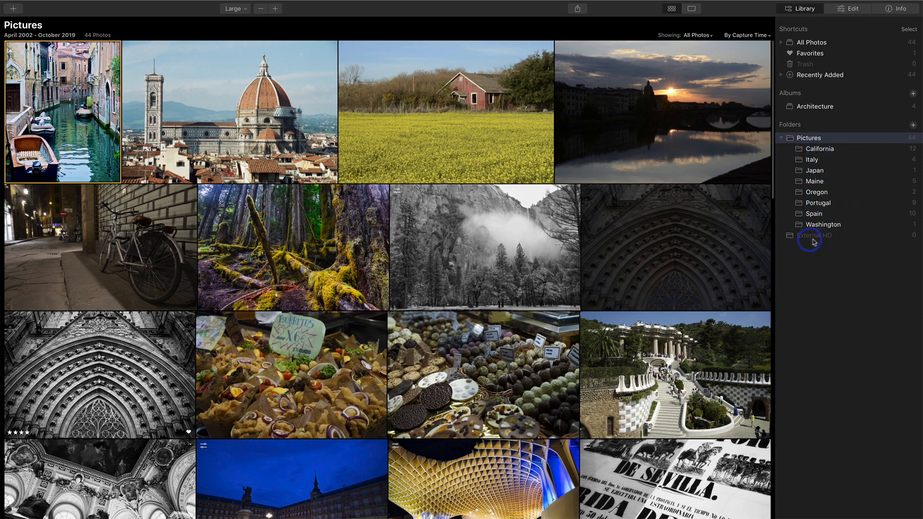
{"action": "mouse_move", "coordinate": [818, 151]}
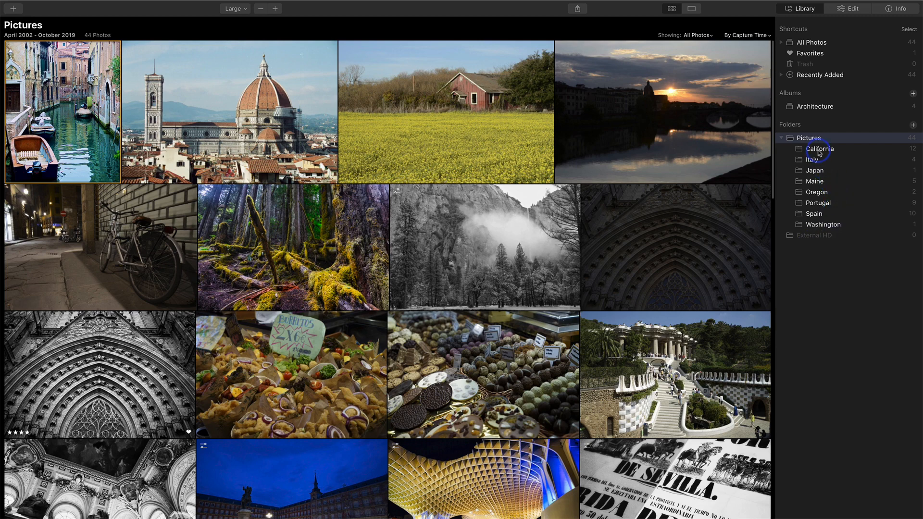
Create a California subfolder inside External HD and show the 12 California photos under Pictures
{"action": "left_click", "coordinate": [817, 149]}
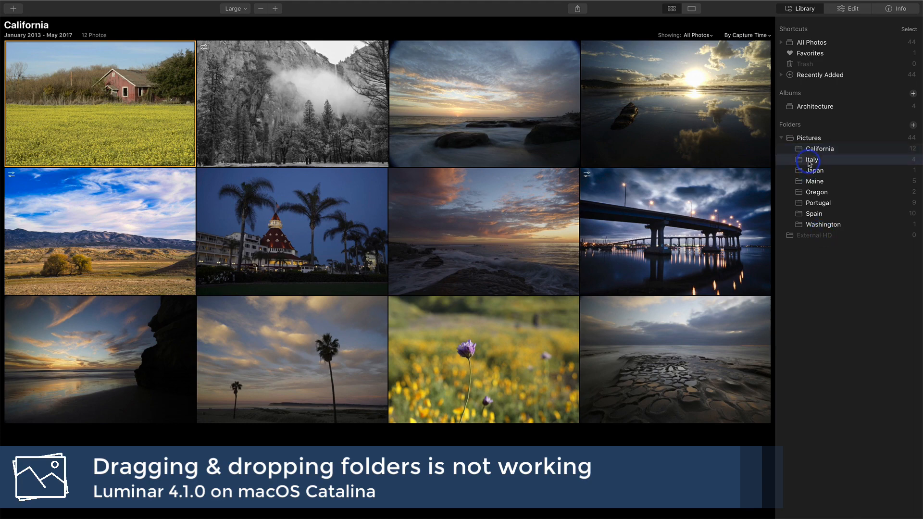
{"action": "left_click", "coordinate": [811, 158]}
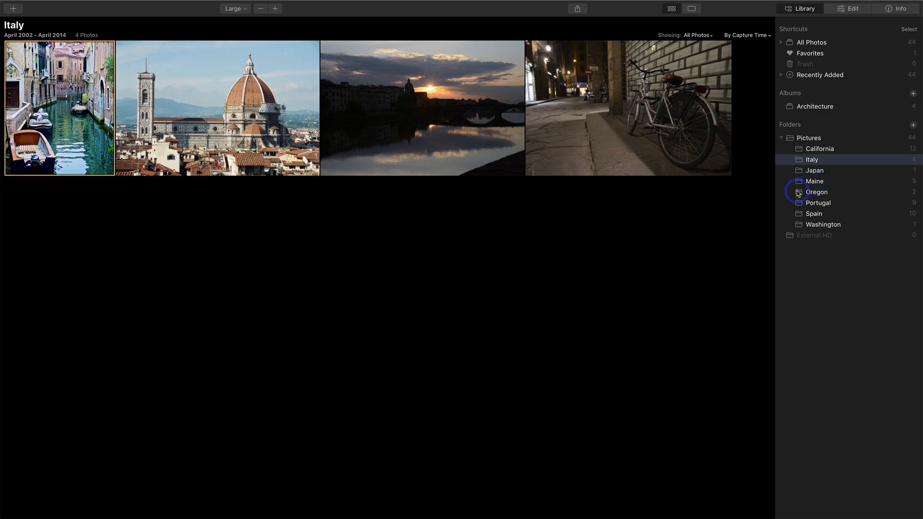
{"action": "mouse_move", "coordinate": [812, 232]}
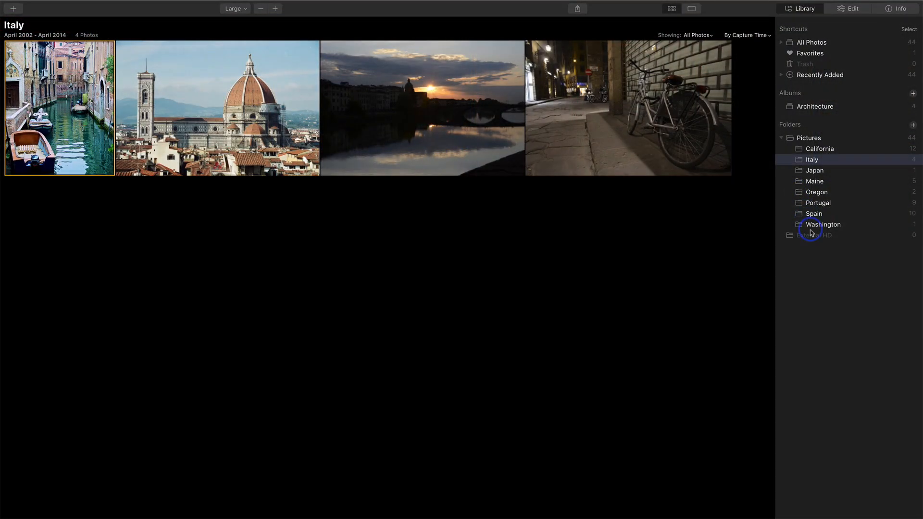
{"action": "right_click", "coordinate": [815, 235]}
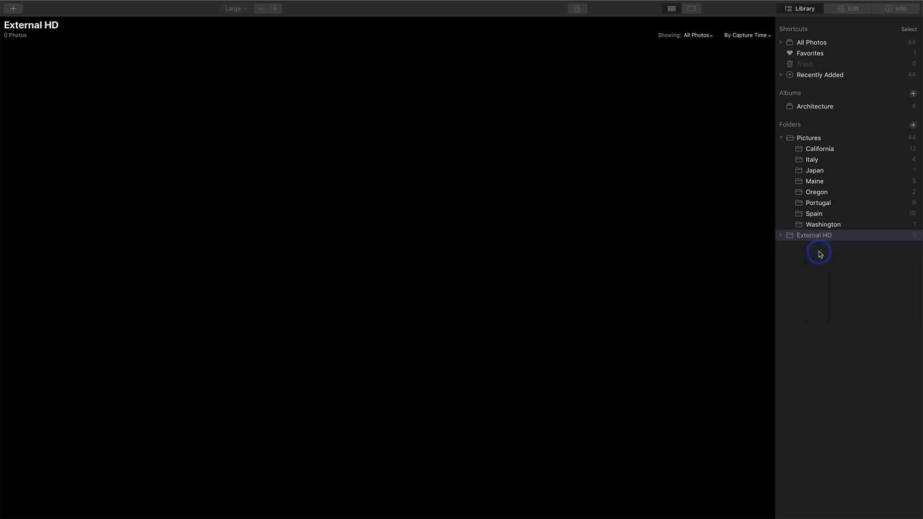
{"action": "type", "text": "California"}
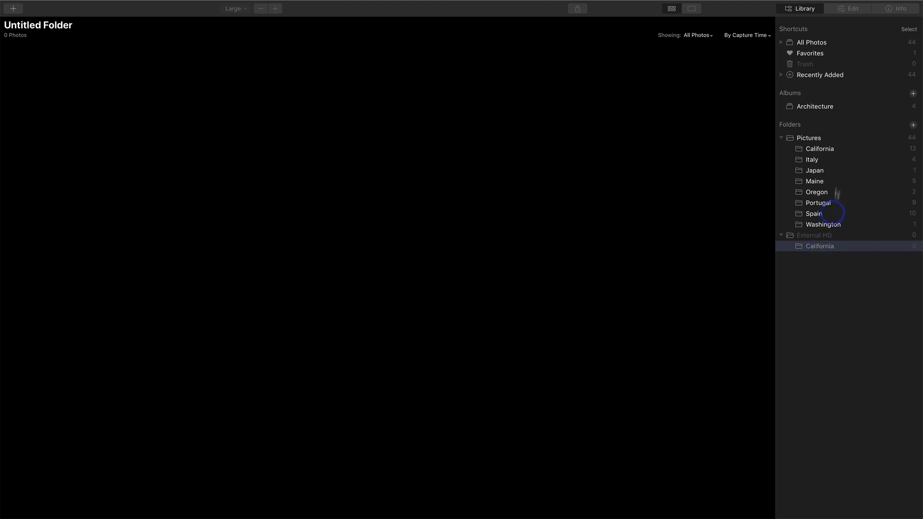
{"action": "left_click", "coordinate": [819, 148]}
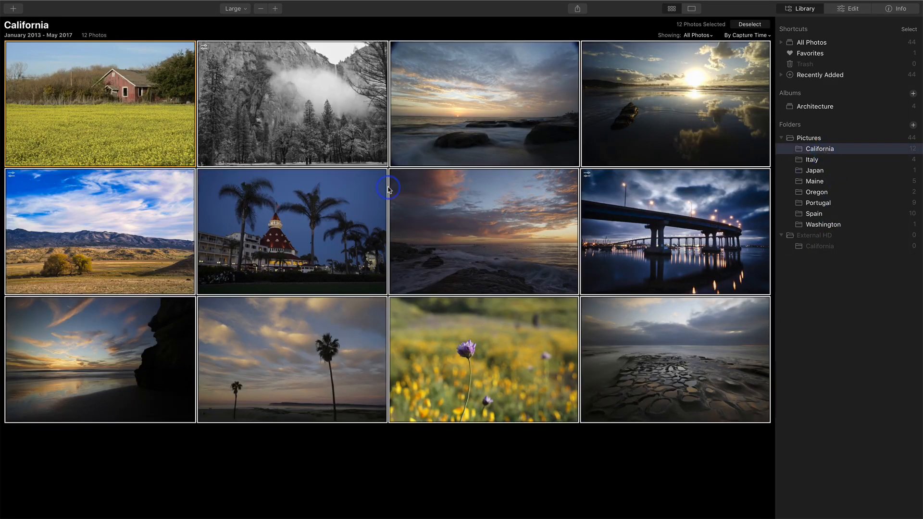